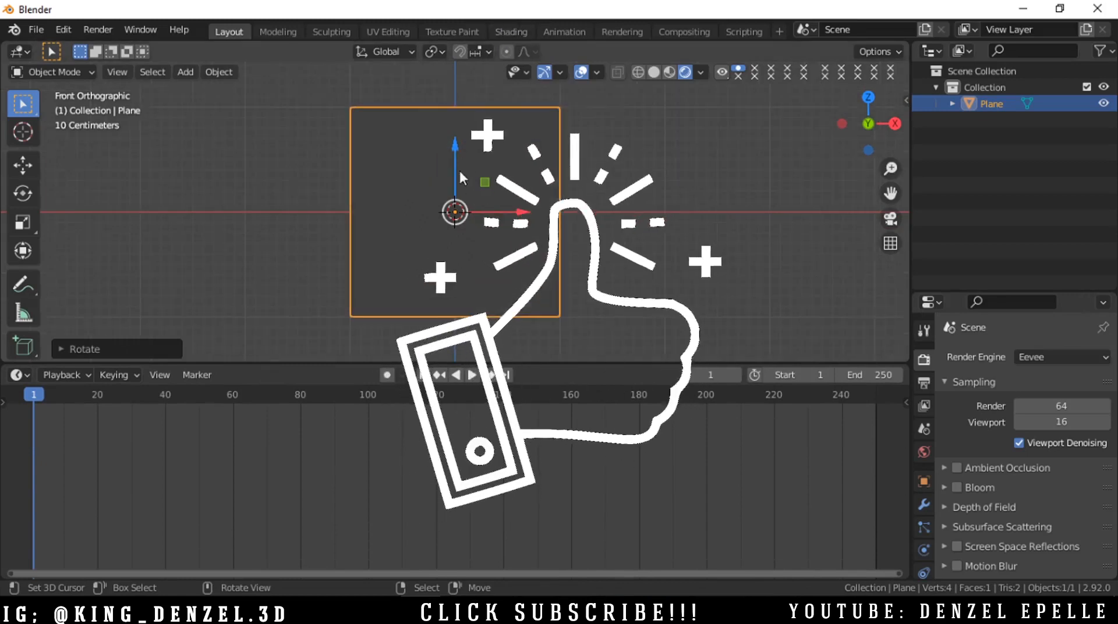
- Switch the lower timeline area to the Shader Editor via the editor type menu
left_click(15, 375)
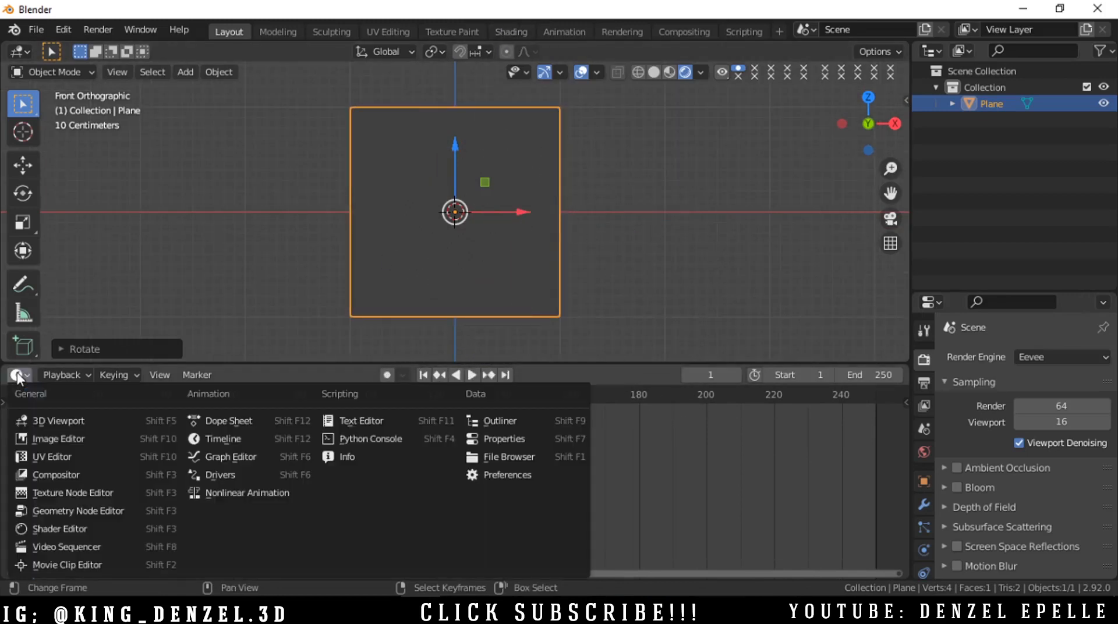
mouse_move(59, 528)
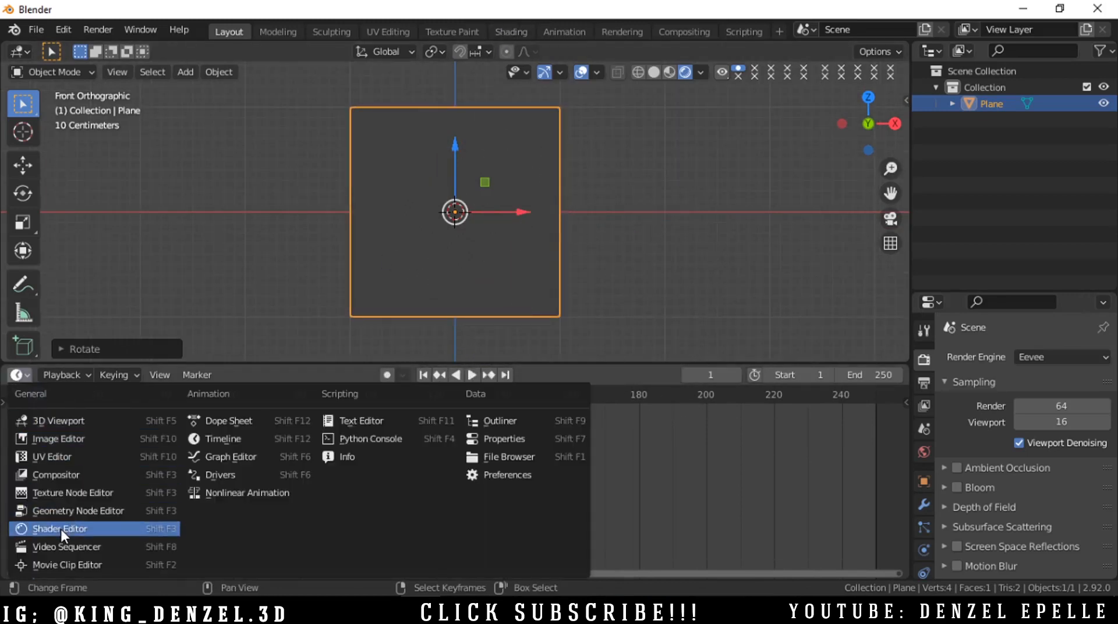
left_click(59, 528)
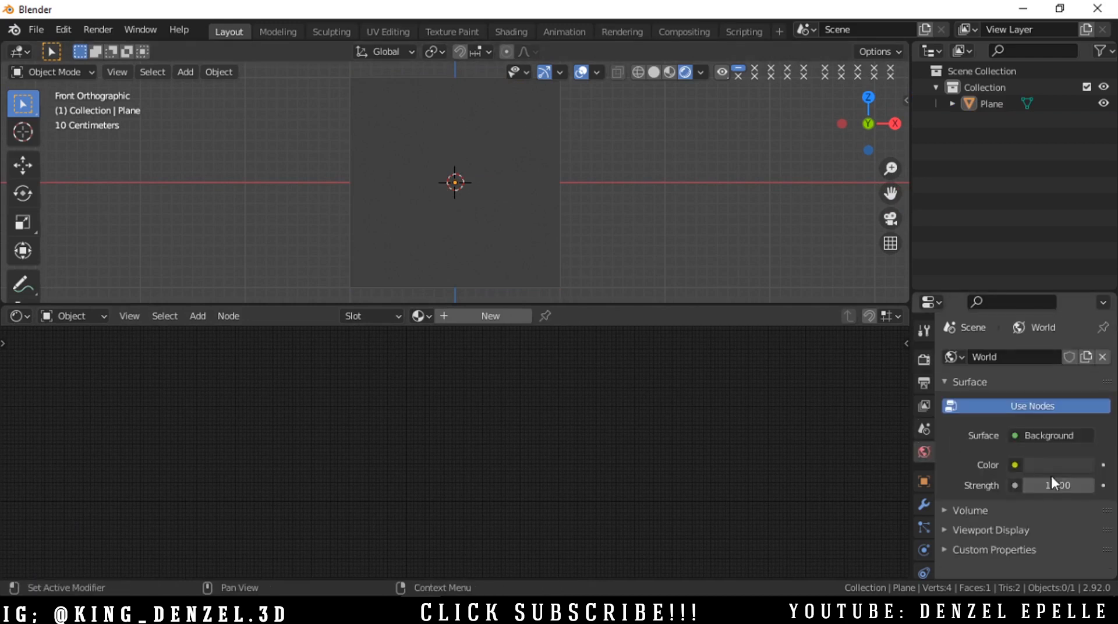
- Set the World background colour to black and select the plane in the viewport
left_click(1048, 464)
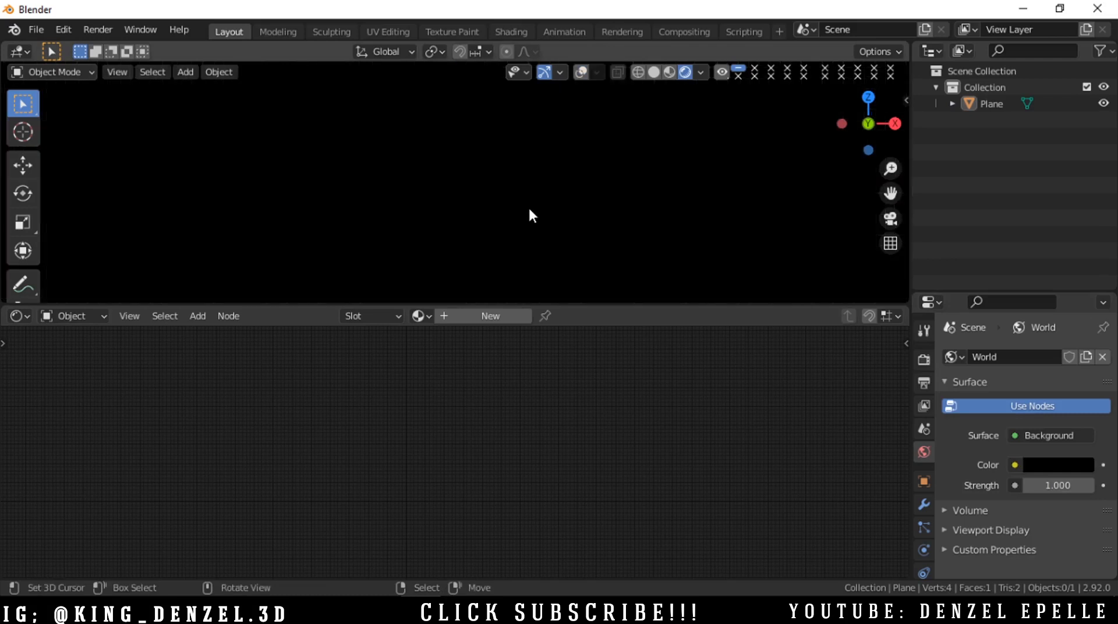
left_click(990, 103)
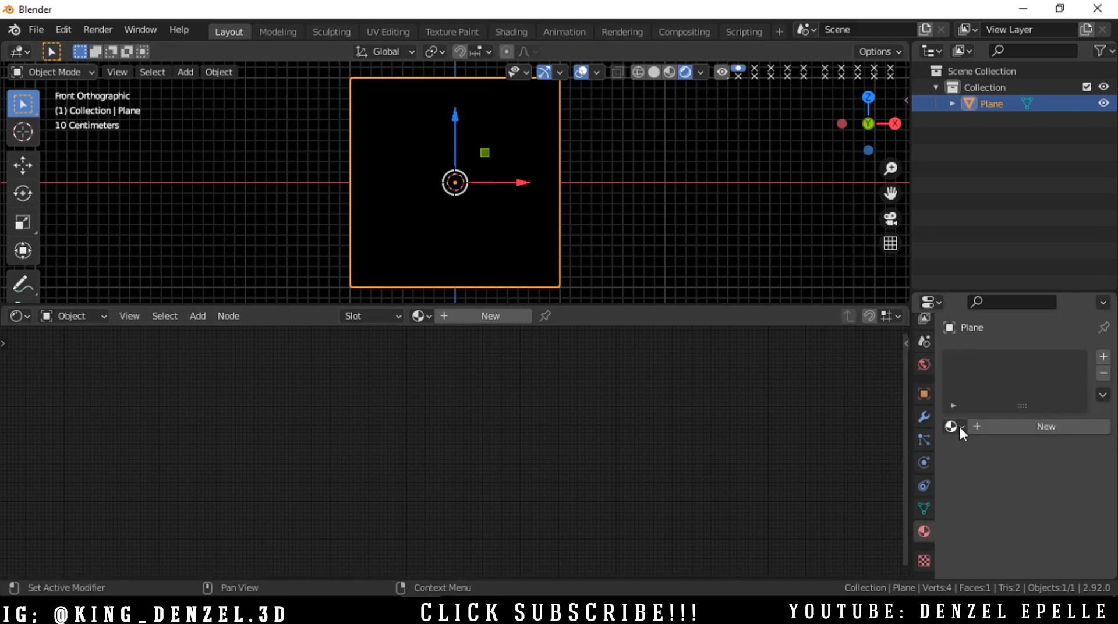
- Create a new material for the plane and set its Blend Mode to a transparent alpha option
left_click(1046, 426)
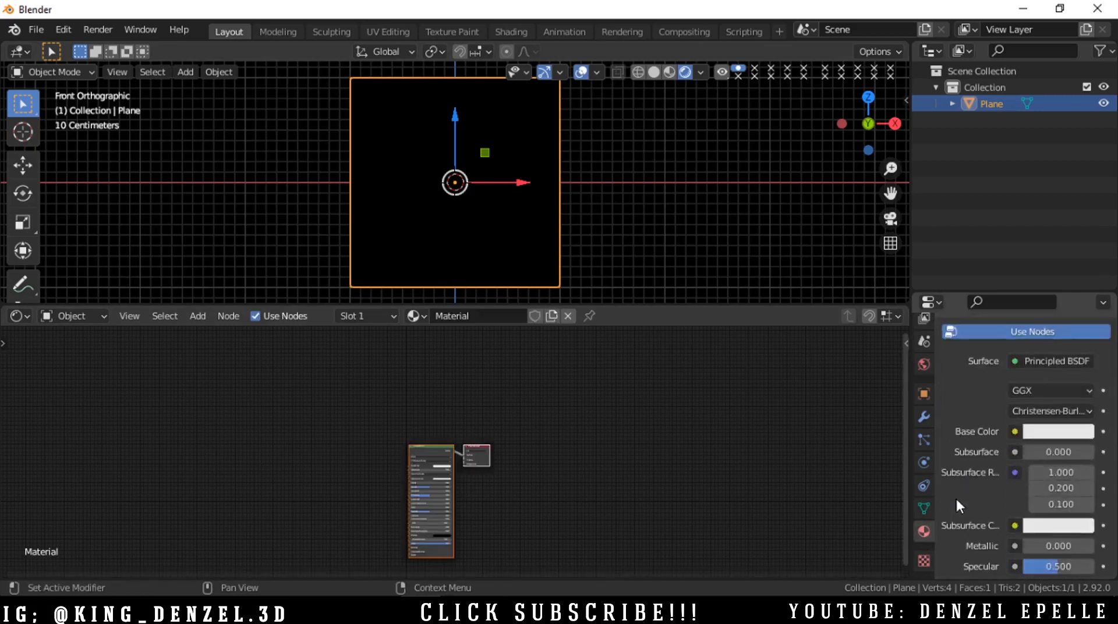
scroll("down", 3)
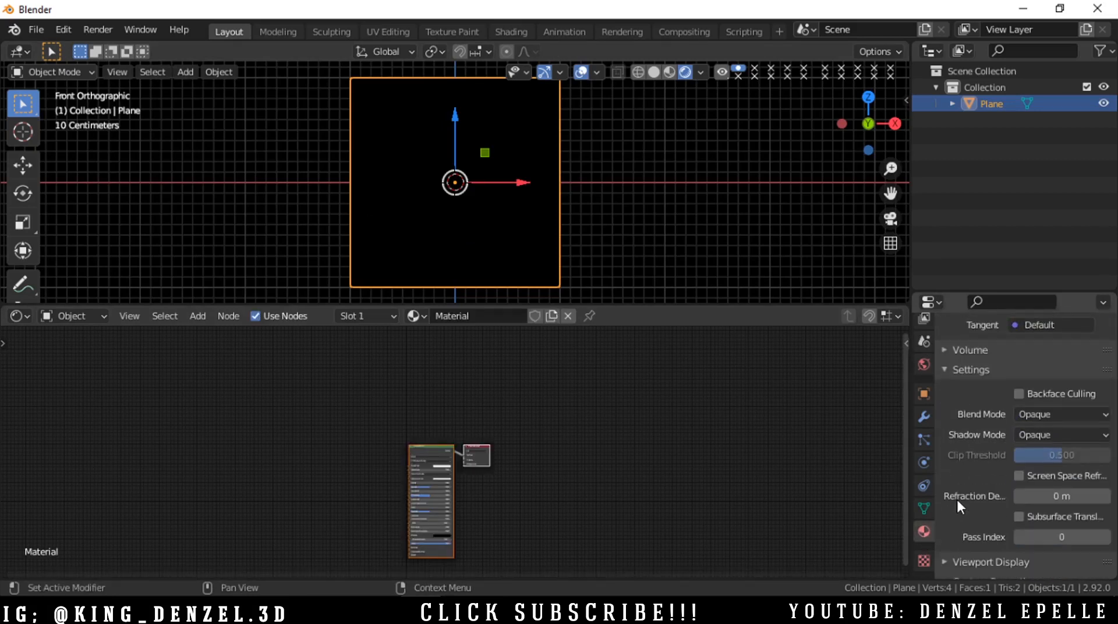
left_click(1058, 402)
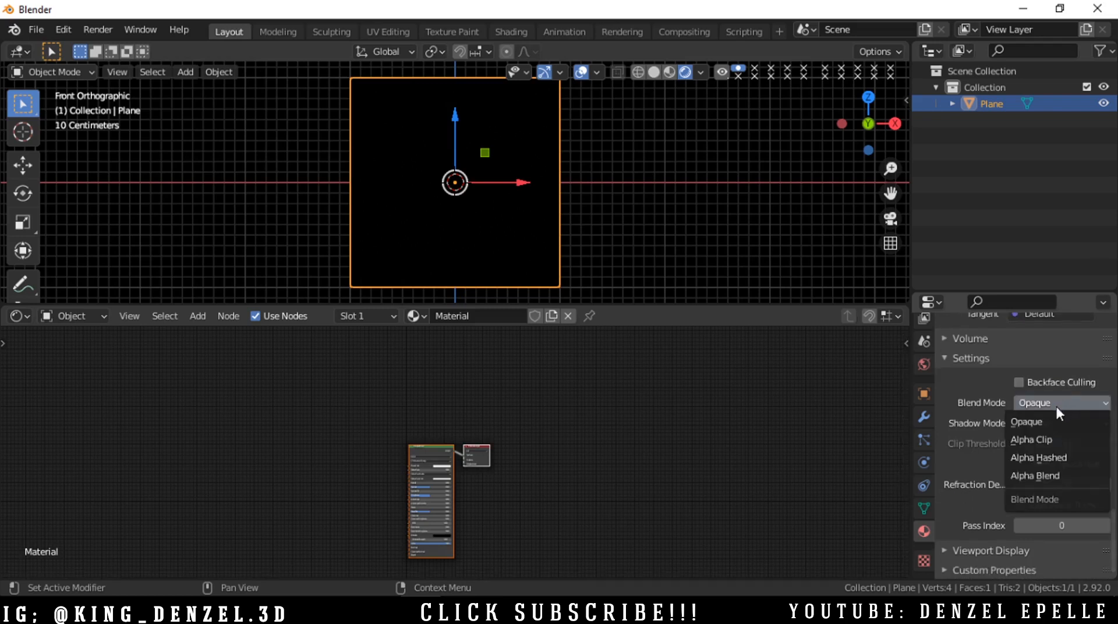
left_click(1038, 458)
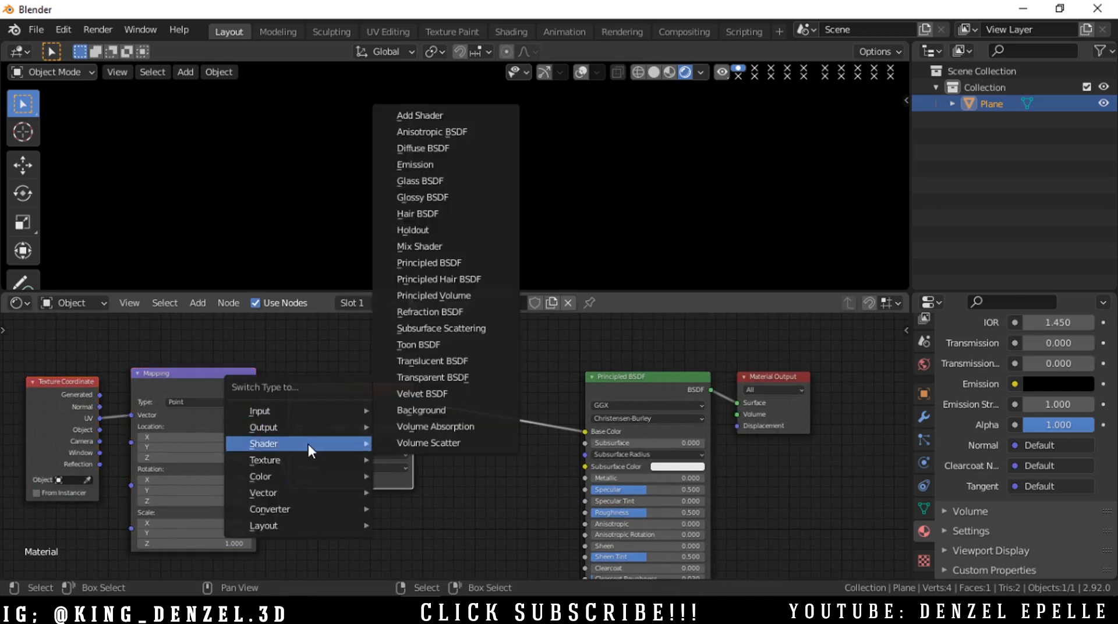
mouse_move(264, 460)
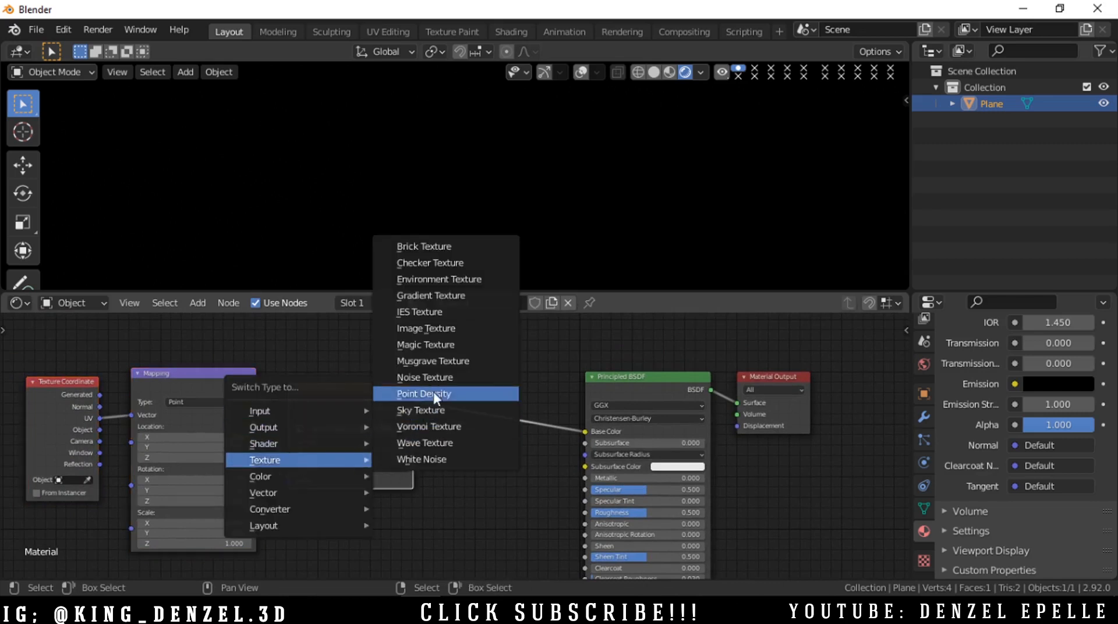
- Switch the texture node after Mapping to a Noise Texture feeding Base Color
left_click(424, 376)
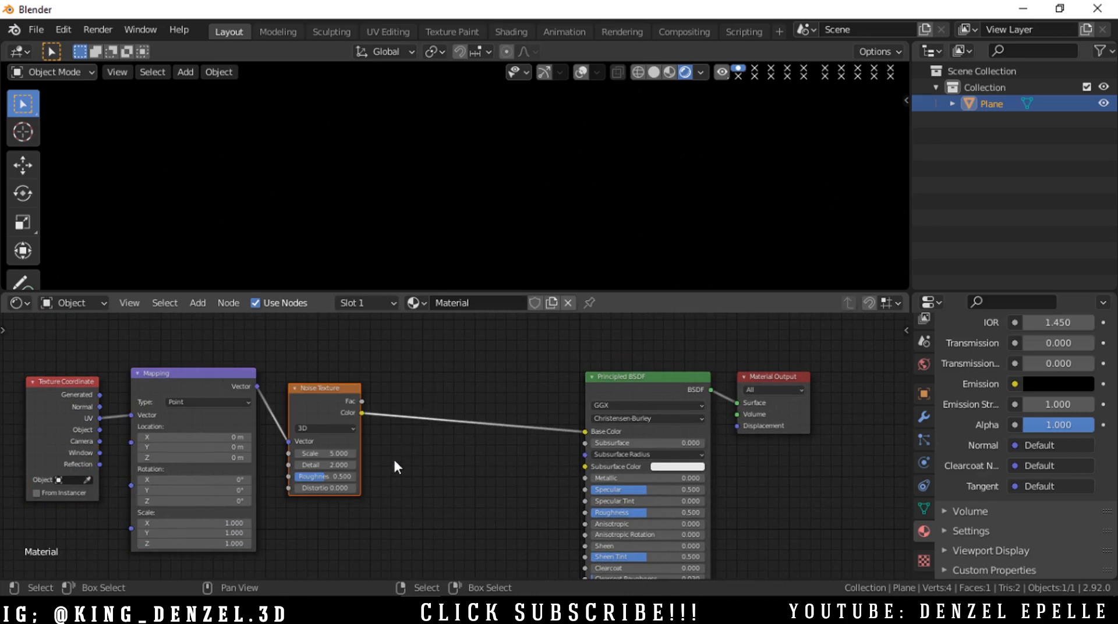
mouse_move(464, 407)
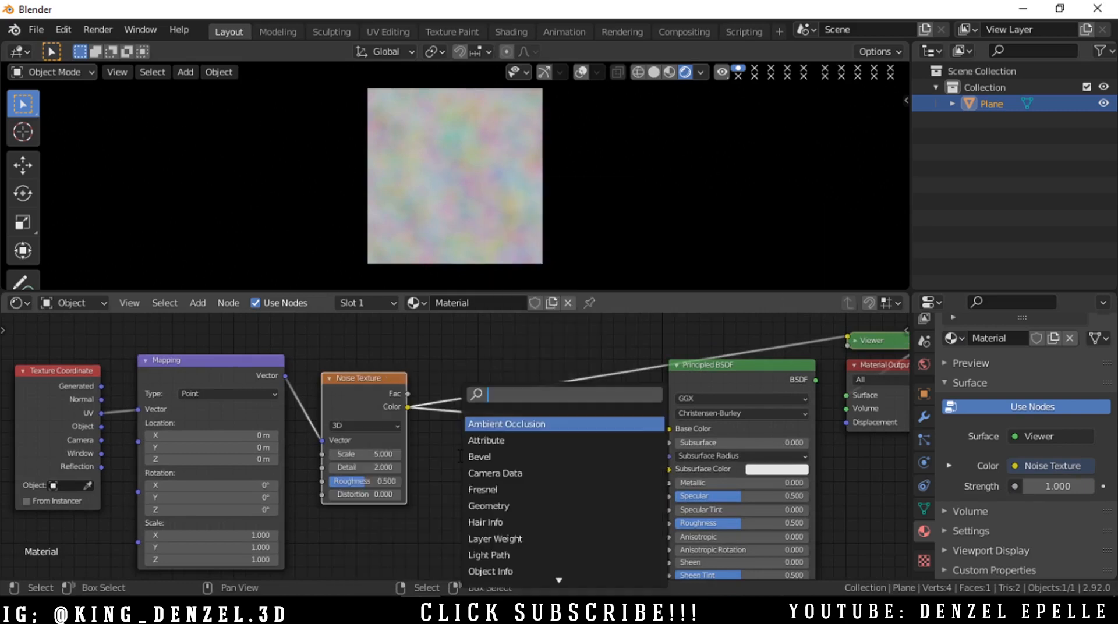
- Add a ColorRamp node and pull its black stop toward the white stop near 0.66
type("col")
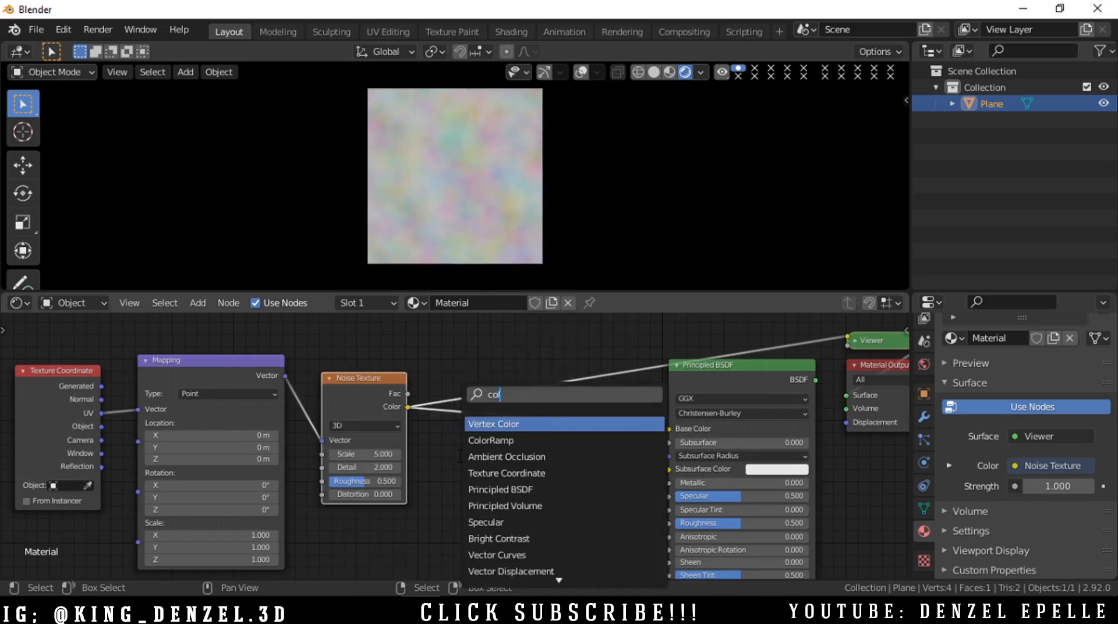
left_click(490, 442)
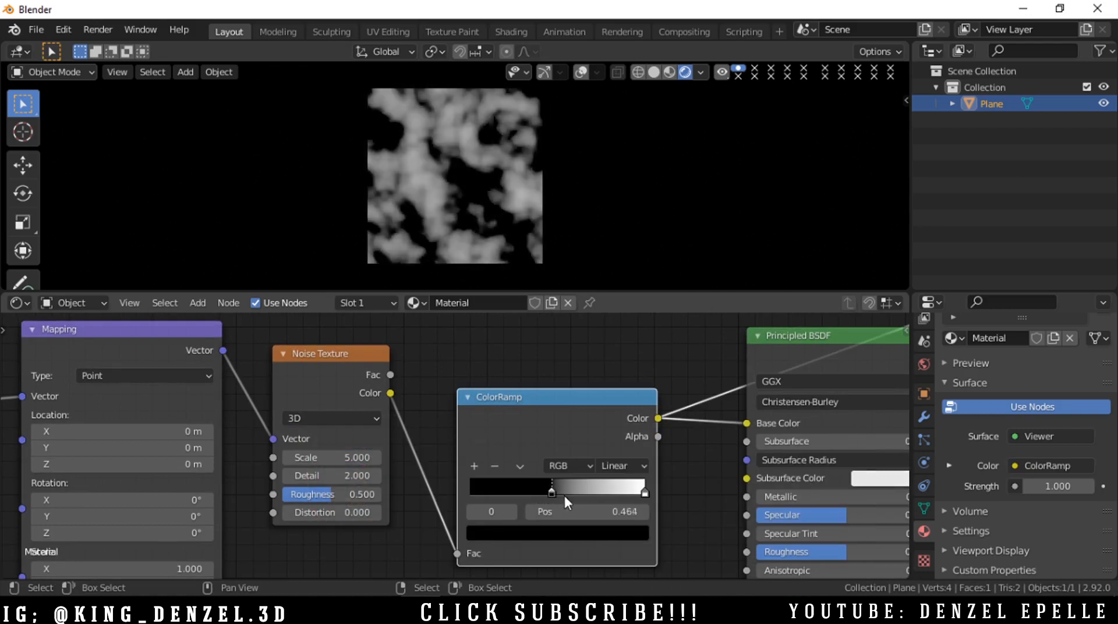
left_click_drag(550, 492, 582, 492)
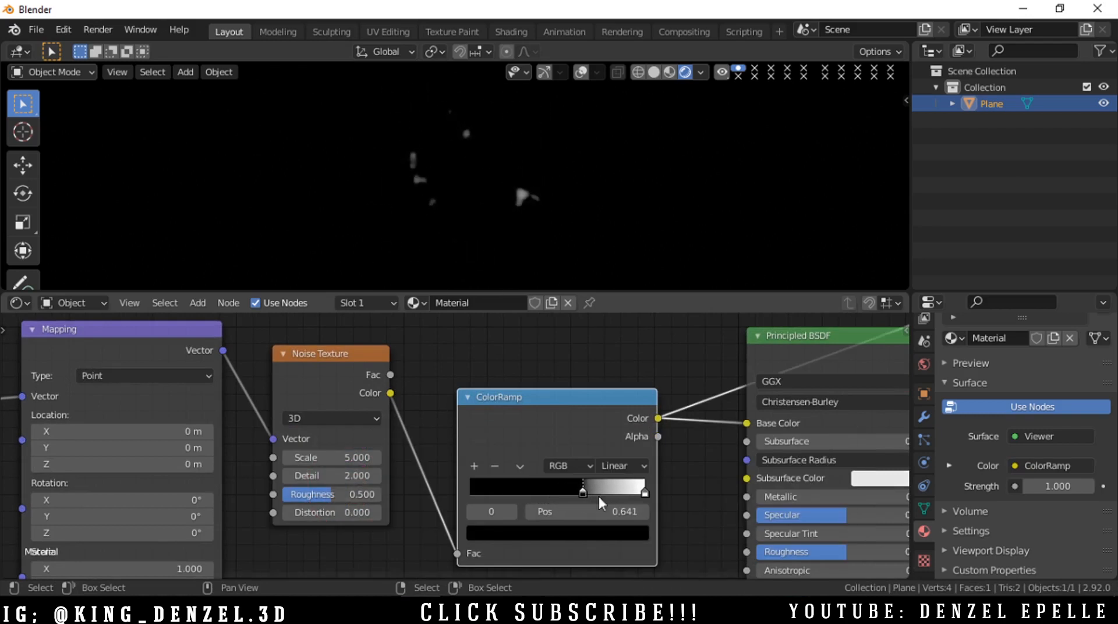
left_click_drag(602, 487, 621, 488)
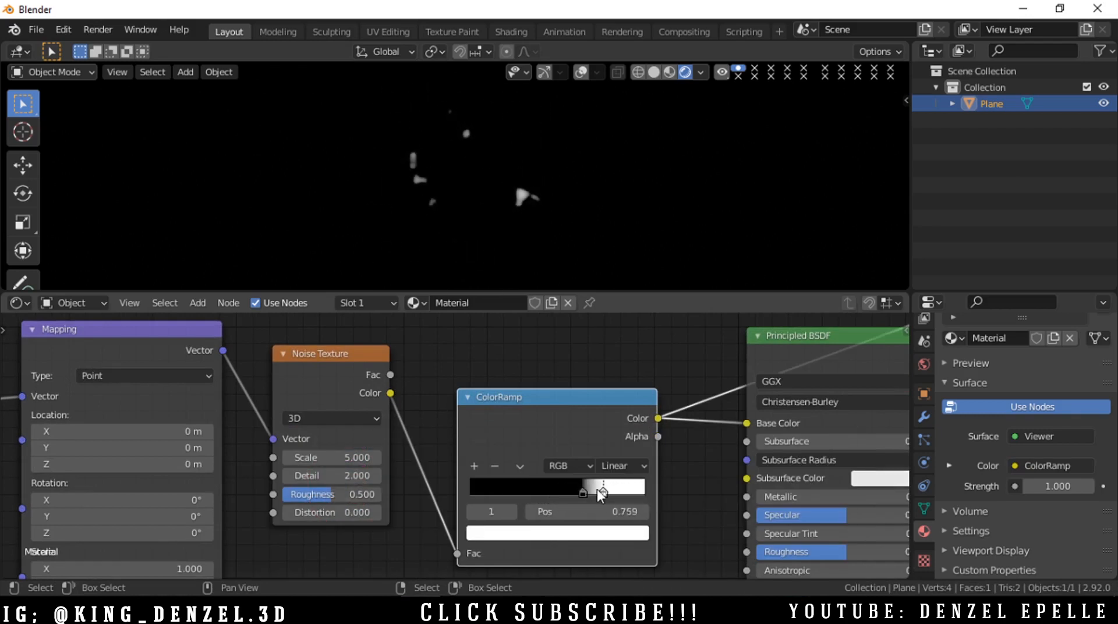
left_click_drag(602, 492, 585, 493)
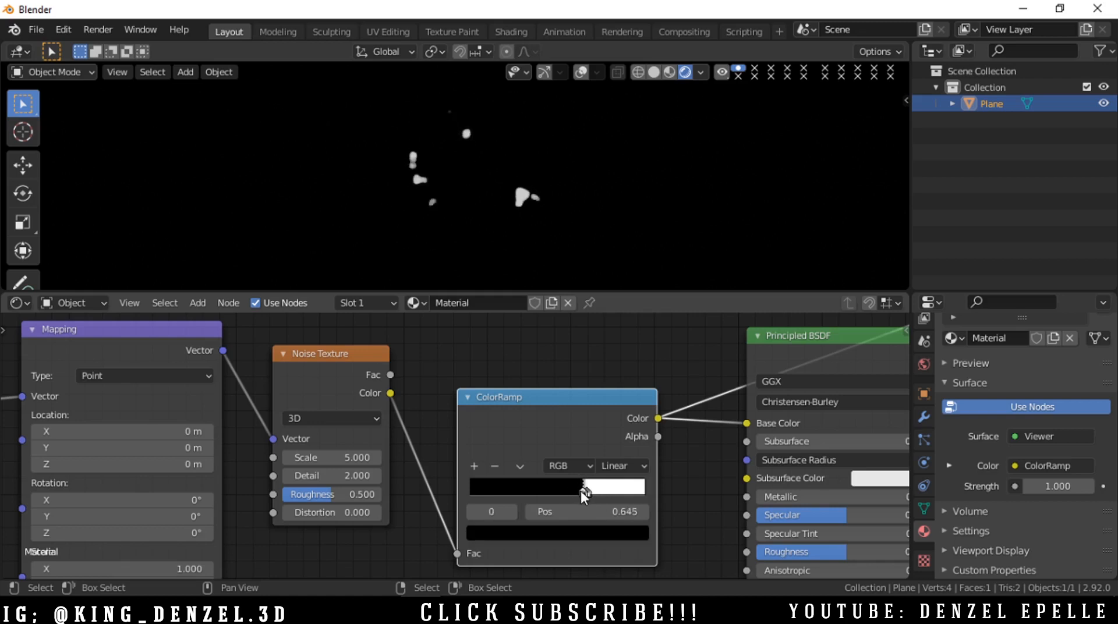
- Narrow the ramp gradient until only a few tiny white specks remain on black
left_click_drag(585, 486, 595, 487)
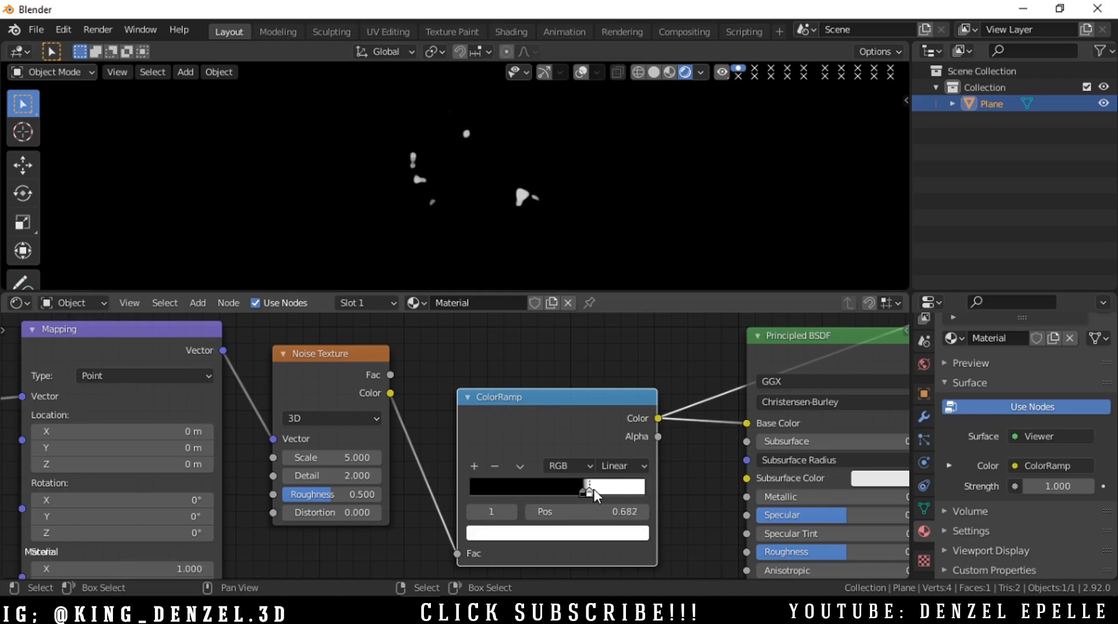
left_click_drag(586, 487, 597, 487)
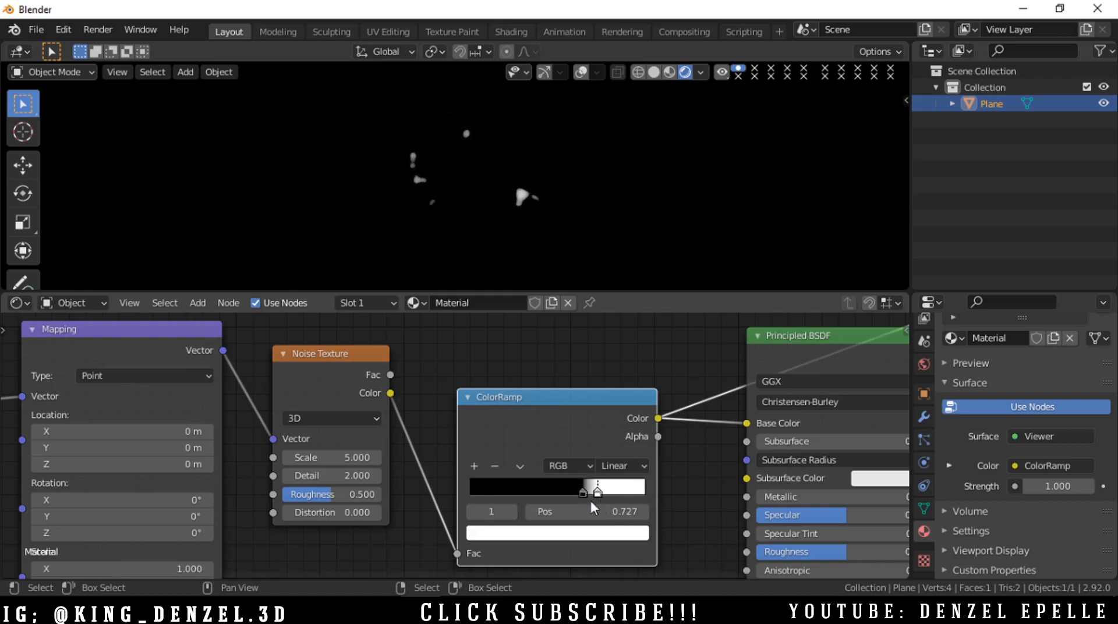
left_click_drag(597, 493, 588, 493)
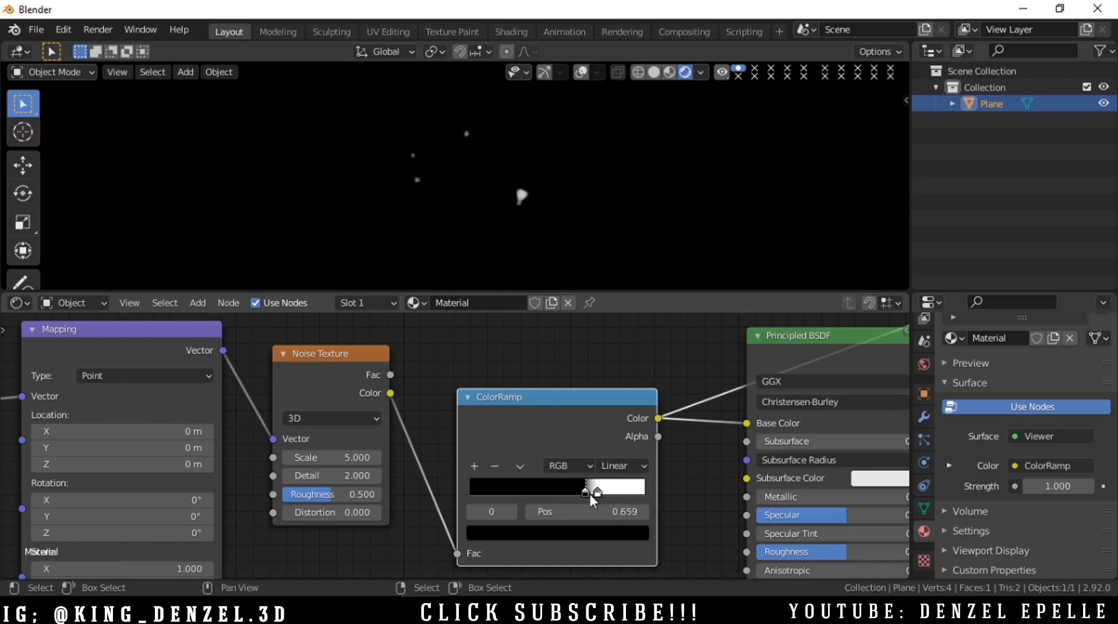
left_click_drag(595, 493, 584, 492)
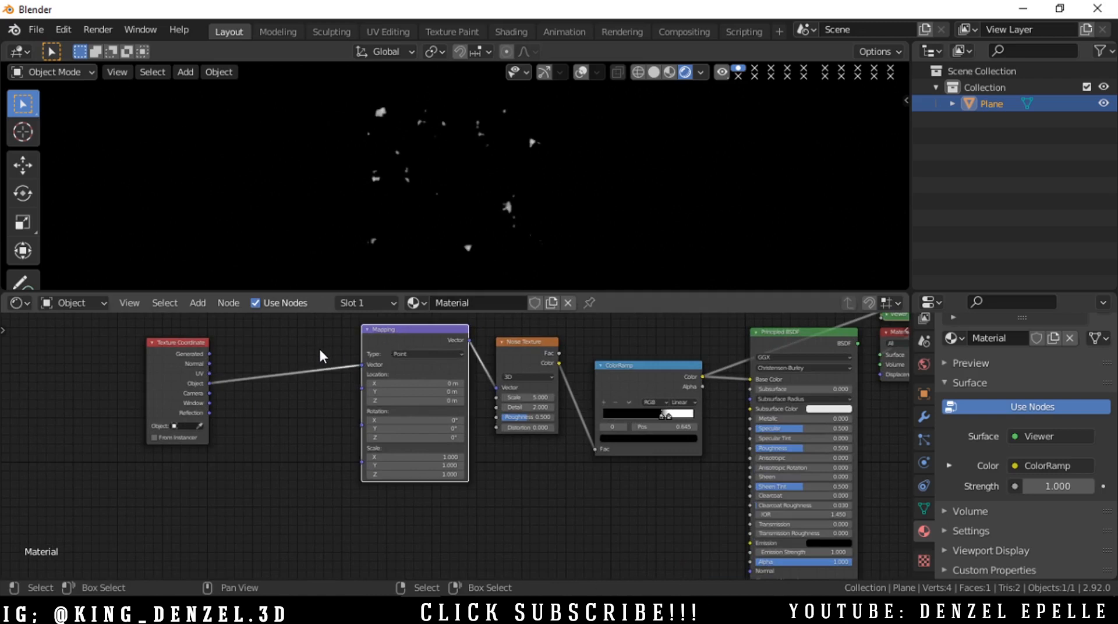
- Nudge the ColorRamp stops between about 0.645 and 0.673 for a pleasing scatter of specks
left_click_drag(414, 328, 320, 348)
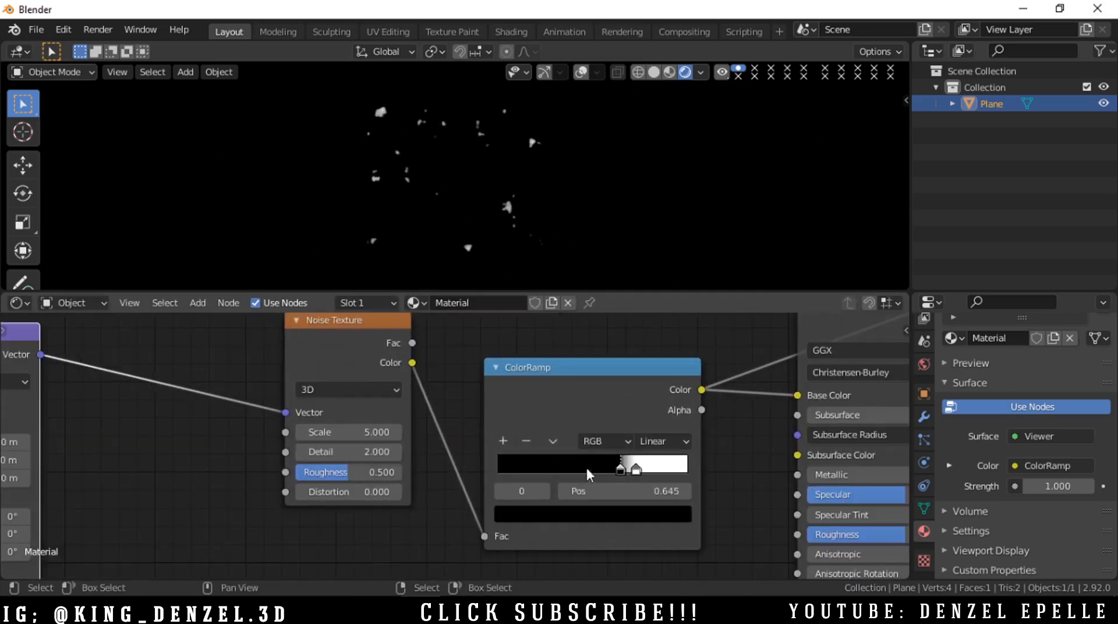
left_click_drag(618, 468, 634, 468)
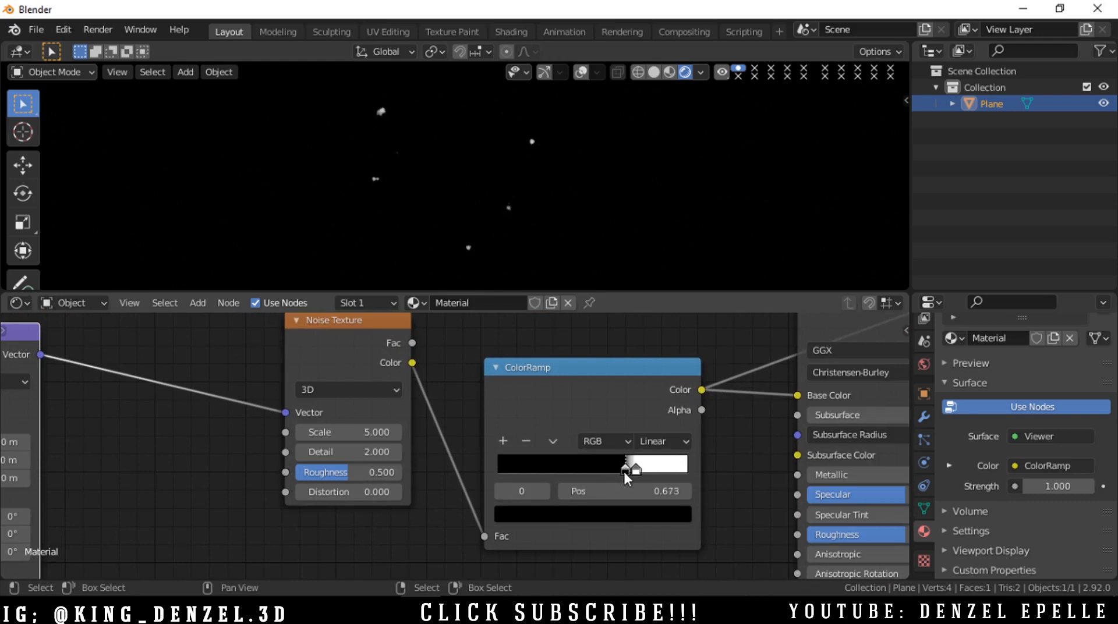
left_click_drag(634, 468, 626, 469)
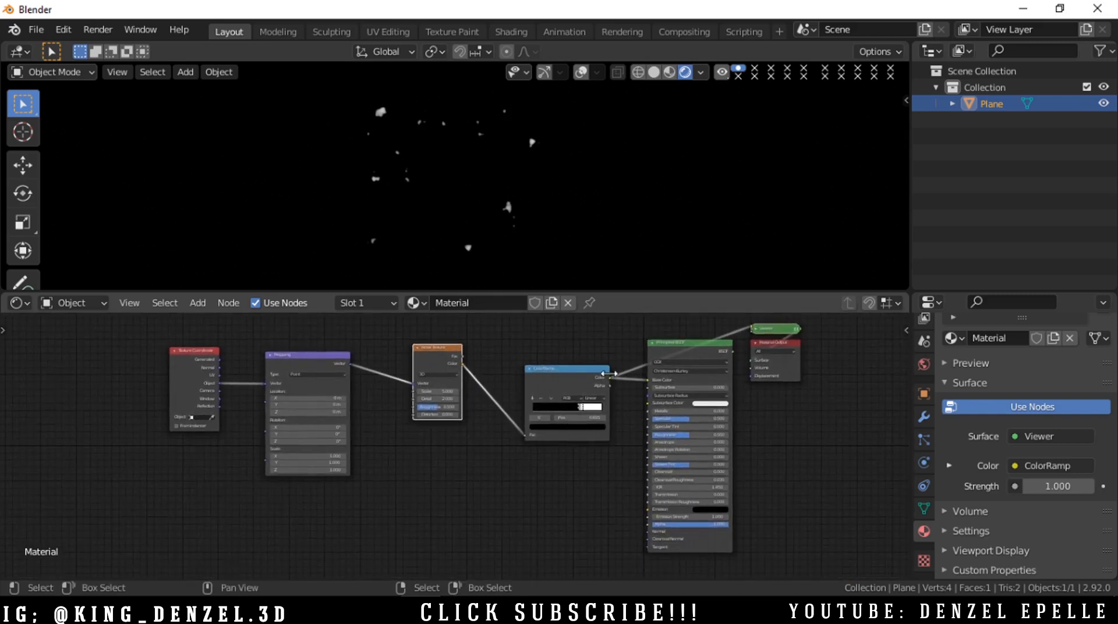
mouse_move(609, 389)
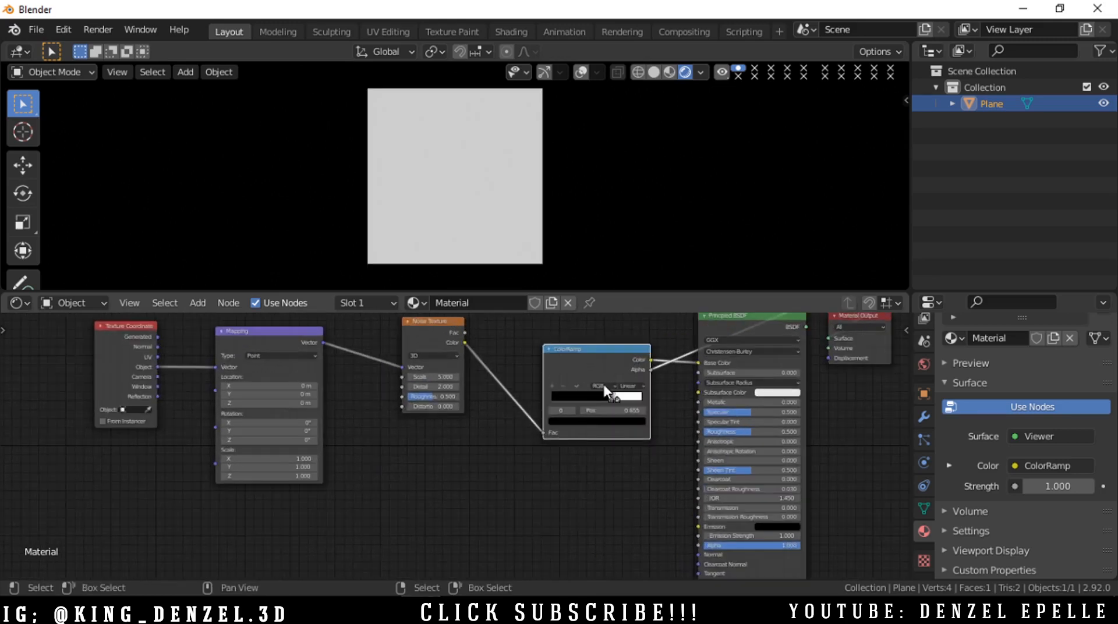
- Link the ColorRamp result into the Principled BSDF colour and alpha inputs
left_click_drag(648, 359, 677, 563)
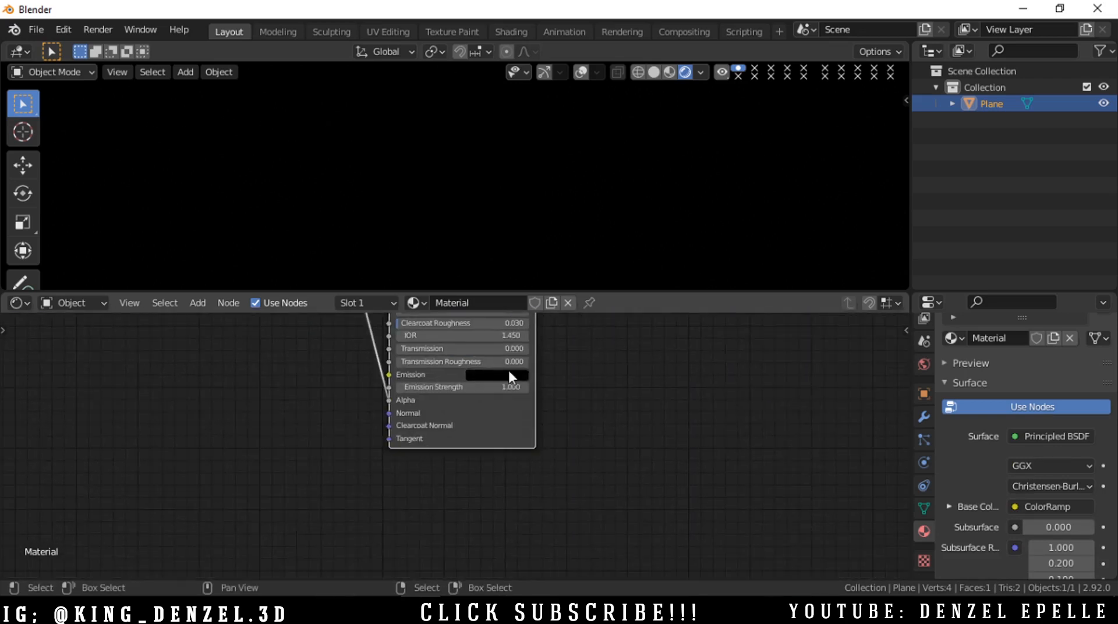
- Set the Principled BSDF Emission colour to orange so the specks glow
left_click(496, 375)
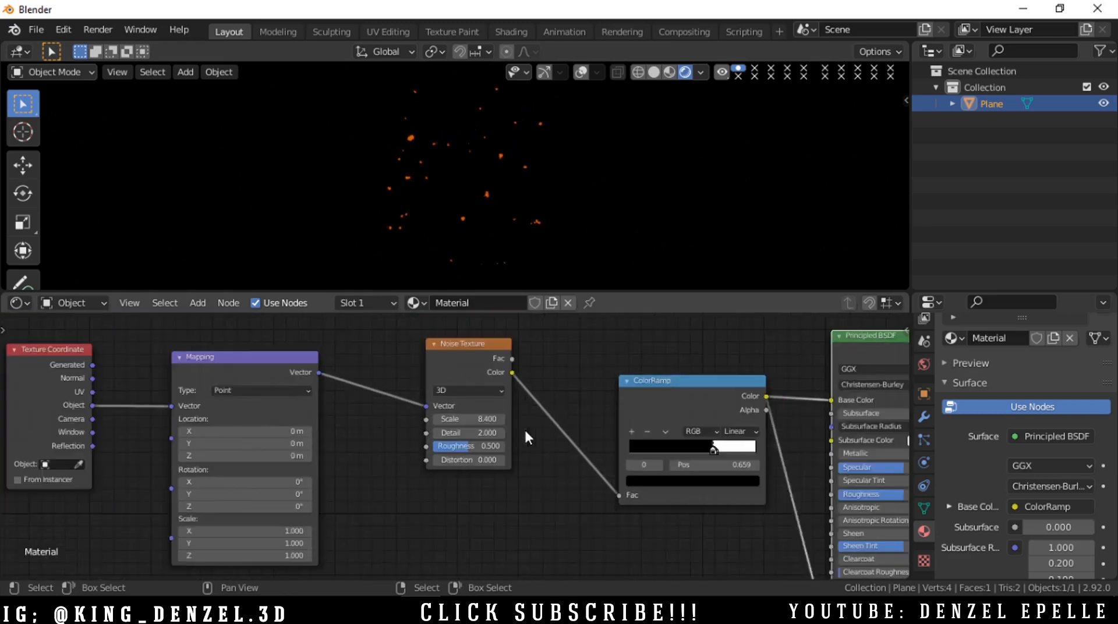
- Scroll the node view to make room for a second Noise Texture node
scroll("down", 3)
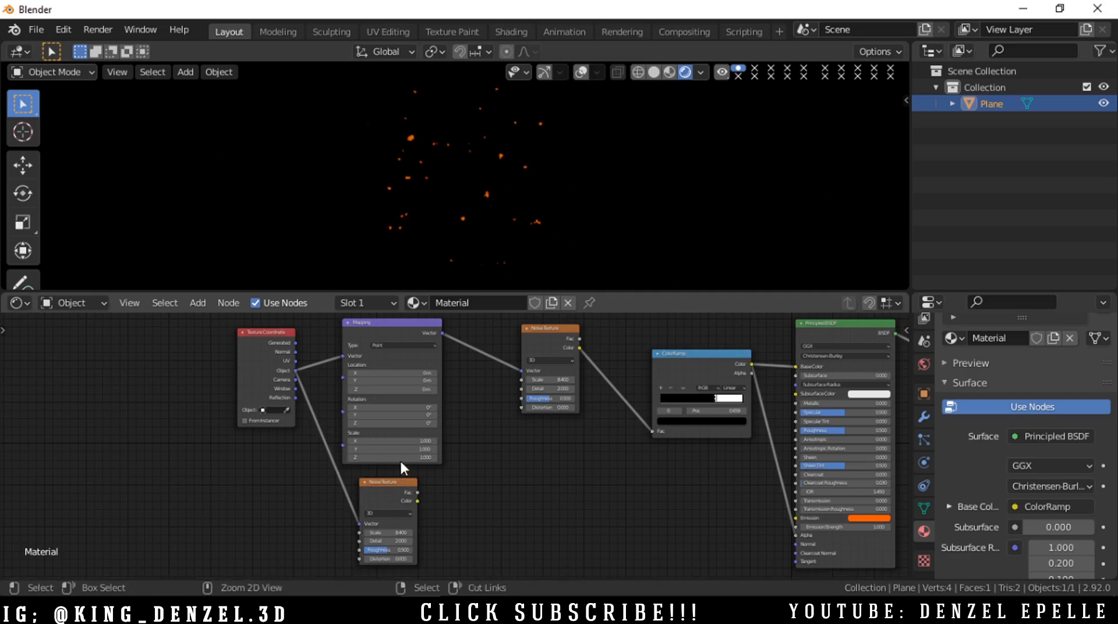
mouse_move(389, 440)
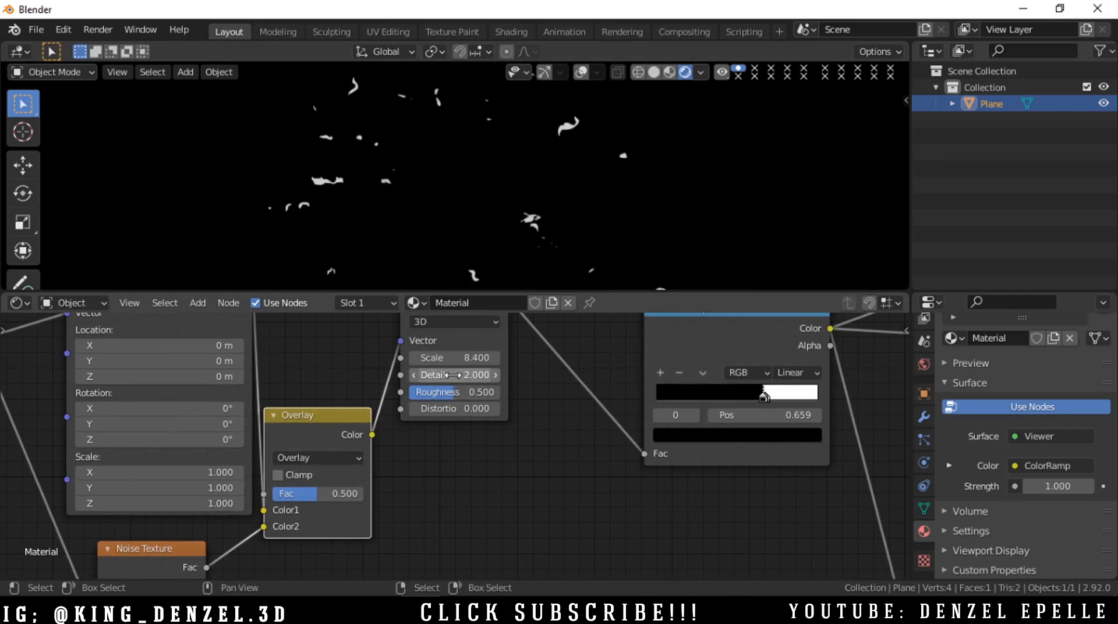
- Lower the spark Noise Texture Detail to about 1.1 for smoother spark shapes
left_click_drag(470, 375, 450, 375)
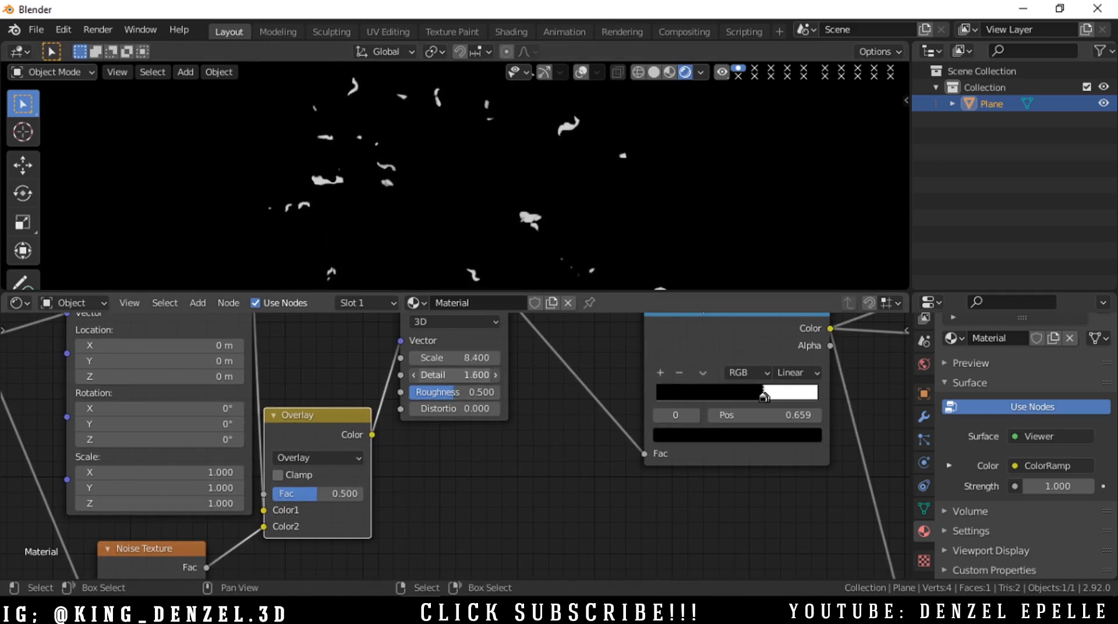
left_click(453, 375)
type("1.100")
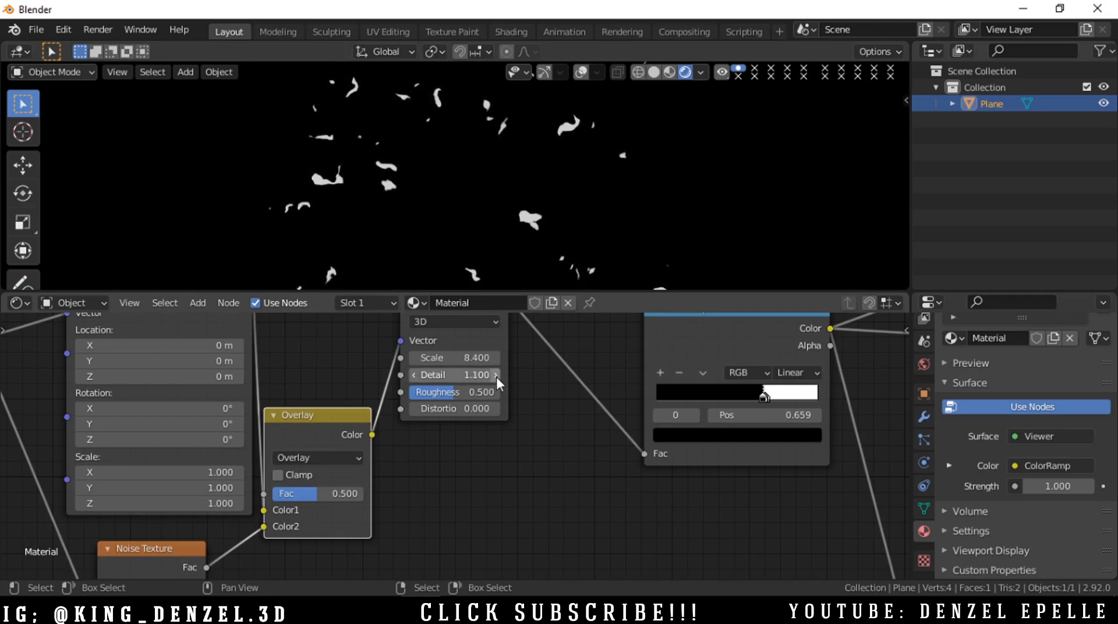
right_click(437, 391)
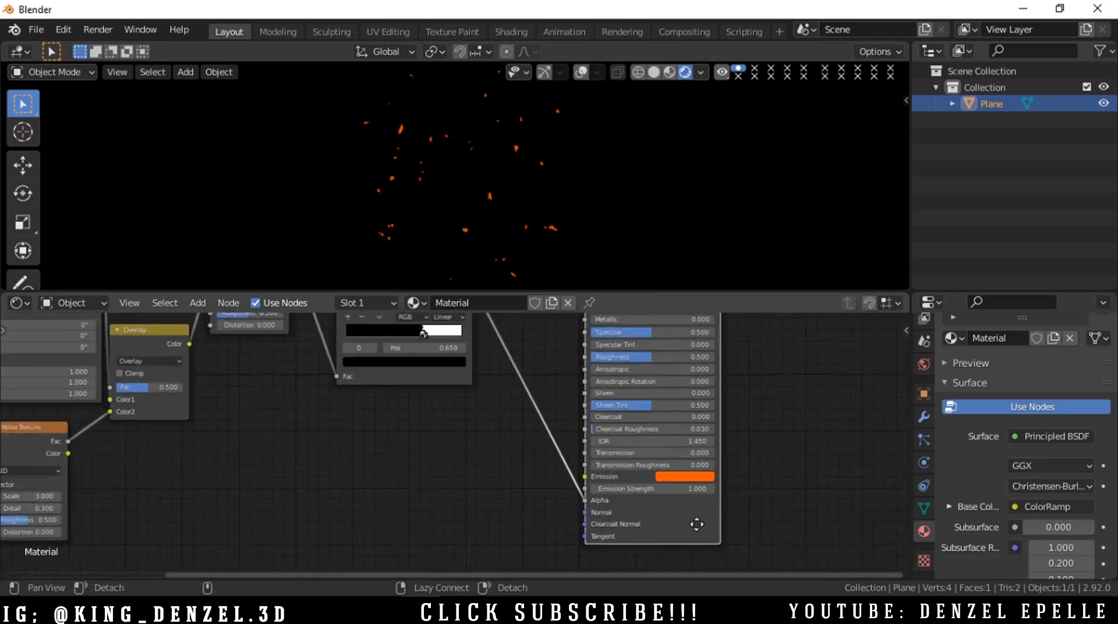
- Reconnect the ColorRamp to the Principled BSDF and set the second noise to scale 3.0, detail 0.3
left_click(671, 477)
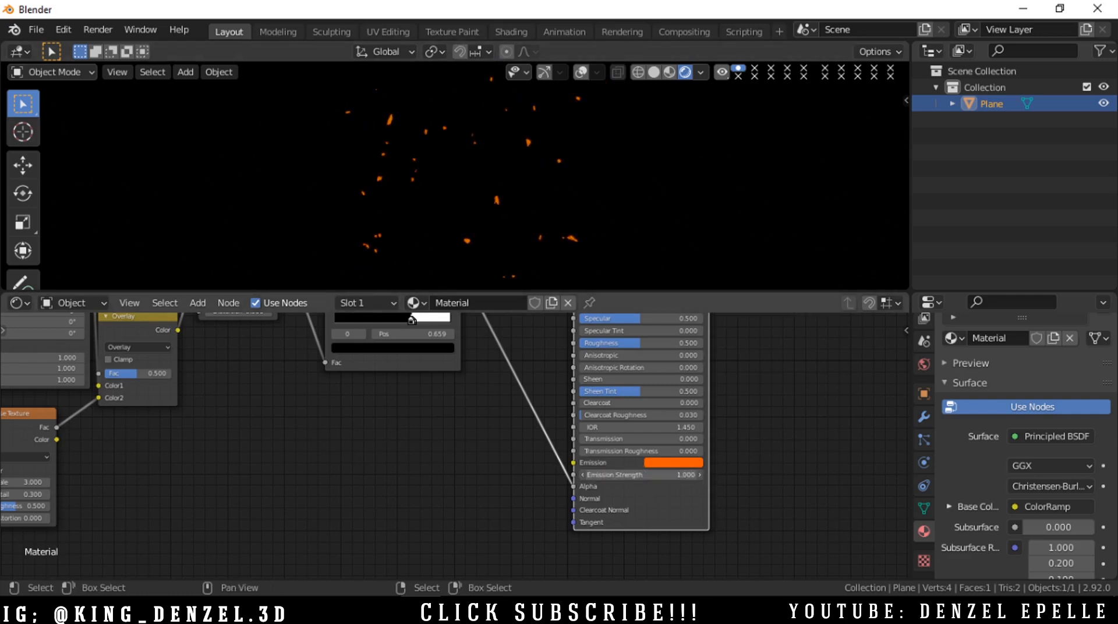
left_click(639, 474)
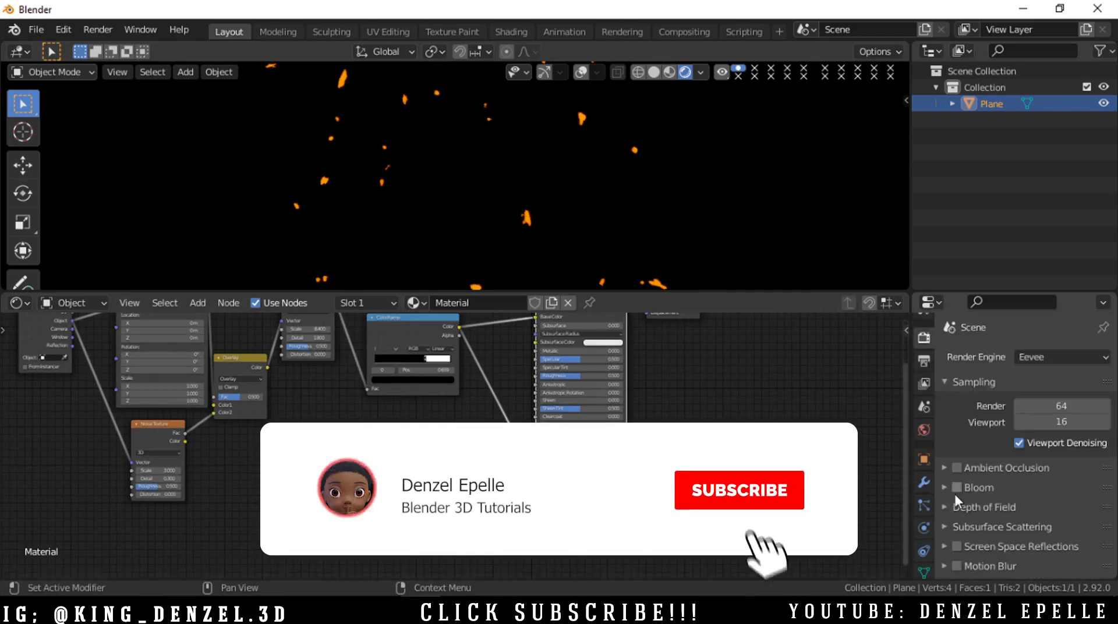
- Enable Bloom in the Eevee render settings so the sparks glow
left_click(738, 490)
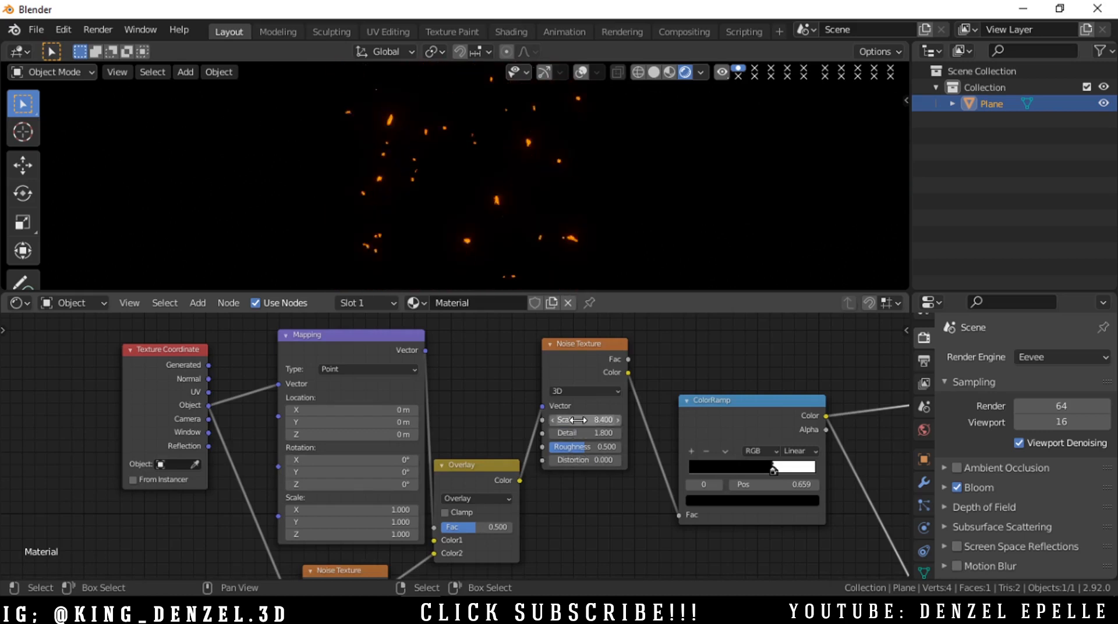
- Set the newest spark plane's Noise Texture scale to 10 for a wider field
left_click_drag(583, 419, 599, 419)
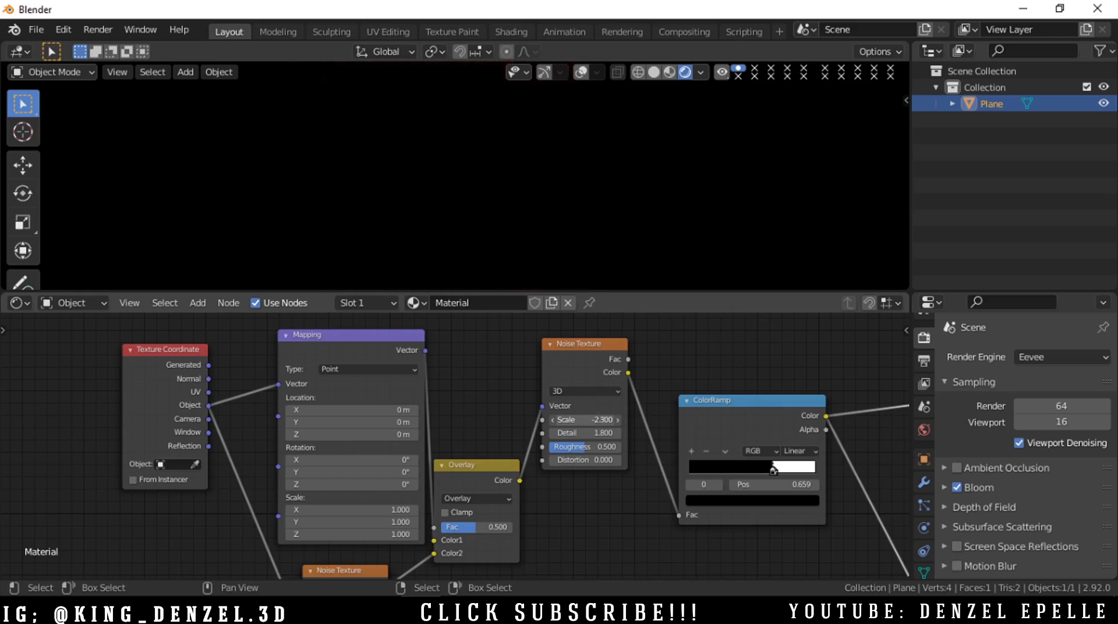
left_click_drag(583, 419, 605, 420)
type("10")
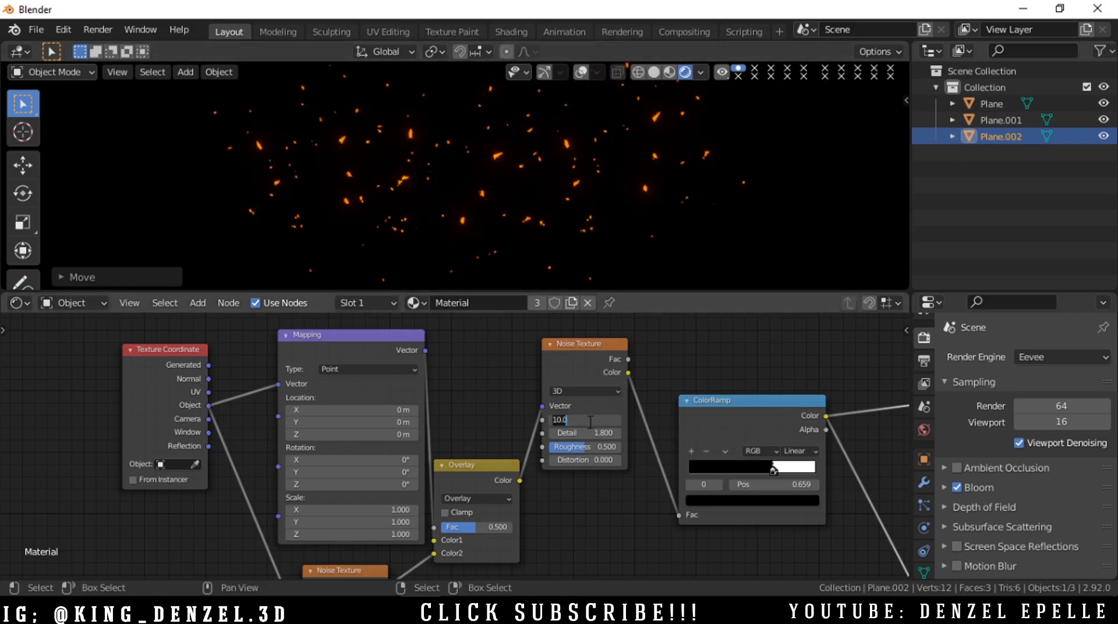
left_click(581, 419)
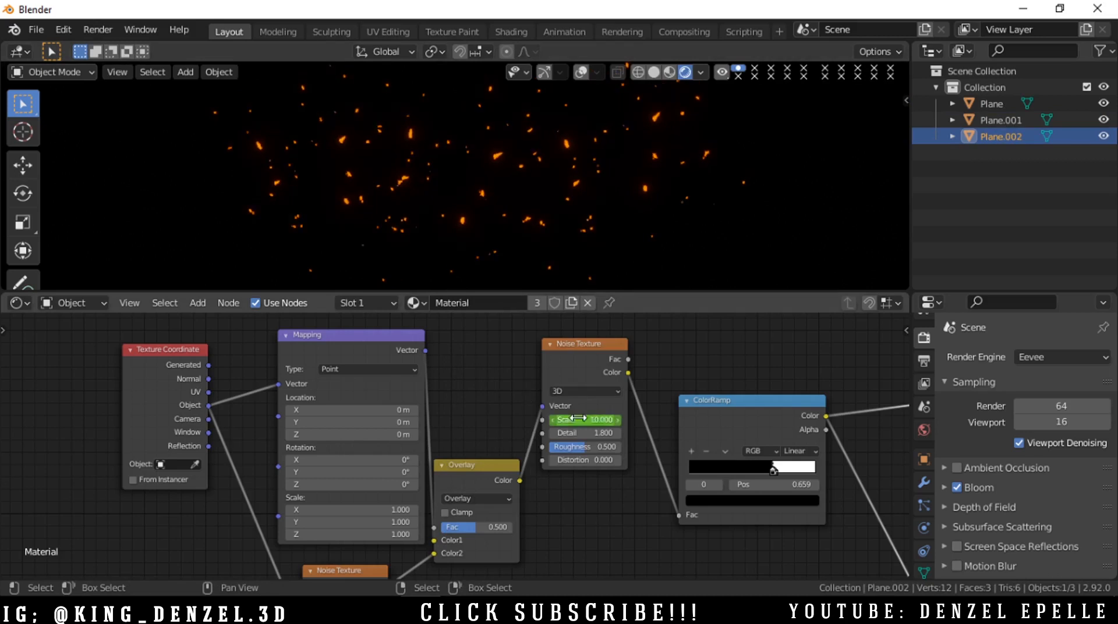